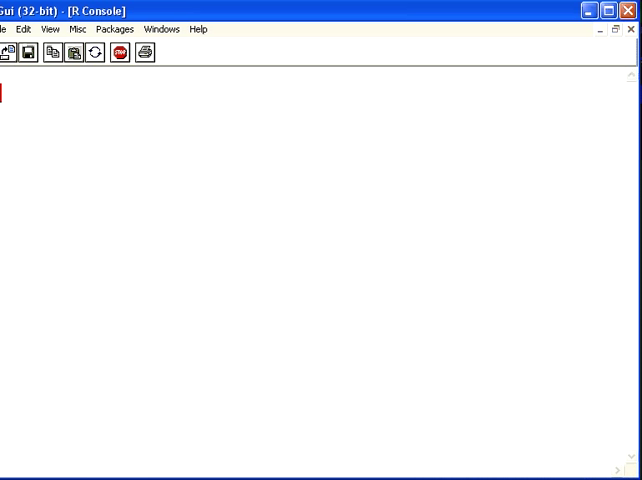
Run getwd() then list.files(getwd()) to list the directory's six entries, and begin another list.files call
text(getwd()
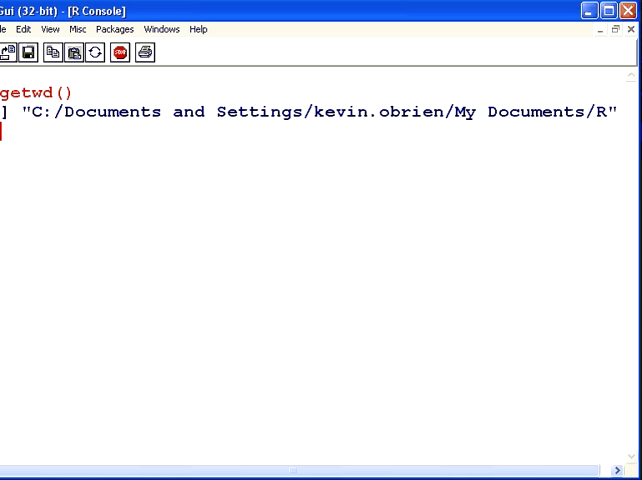
text(list)
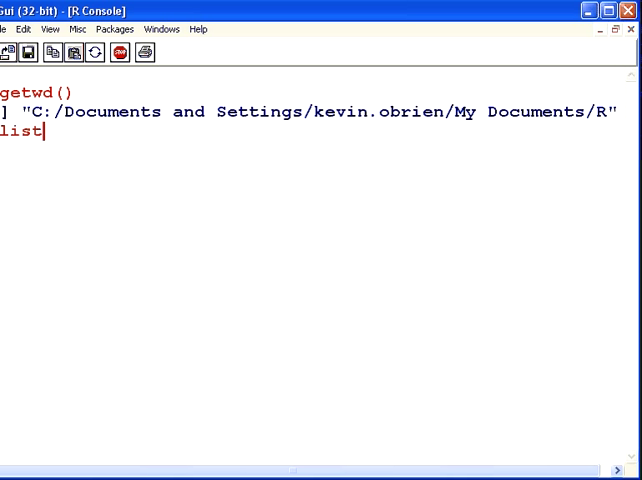
text(.files()
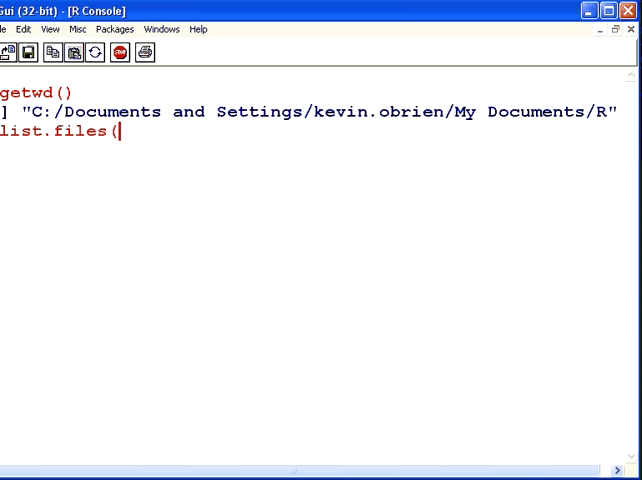
text(getw)
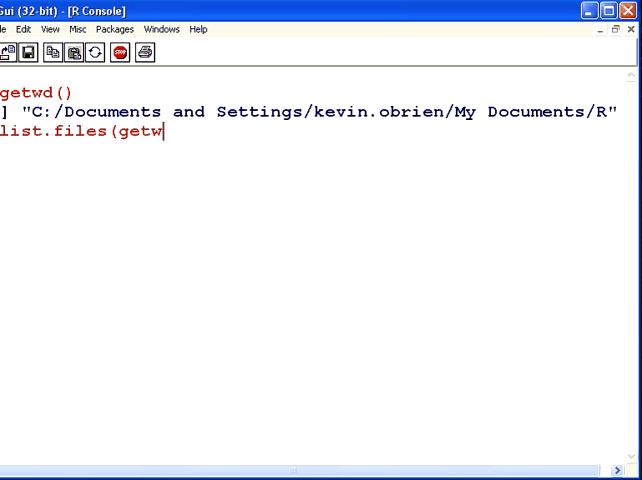
text(d()))
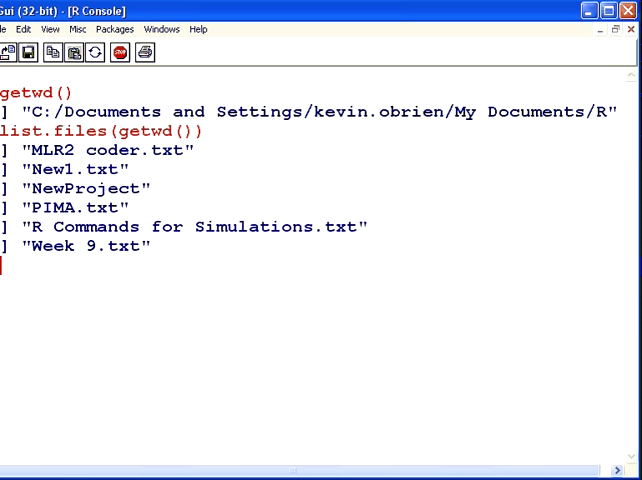
text(lis)
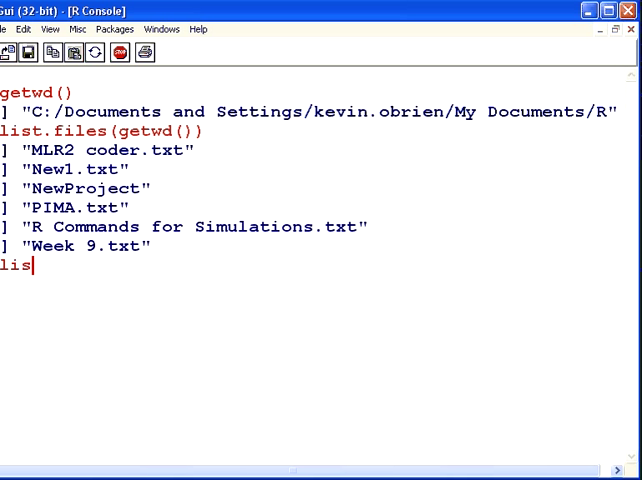
Complete list.files(" and paste the copied working-directory path as its quoted argument
text(t.files)
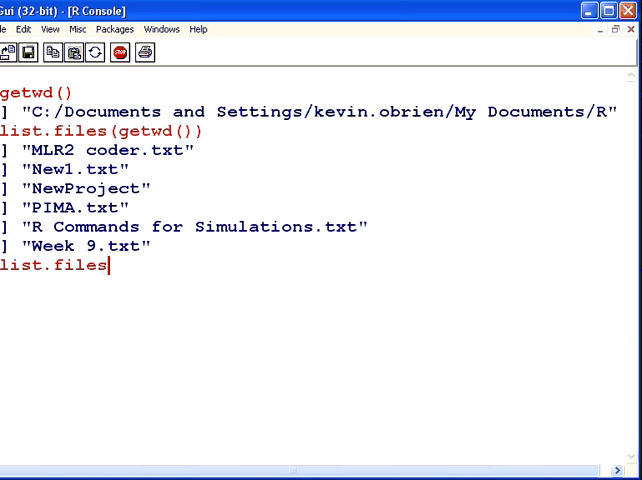
text((")
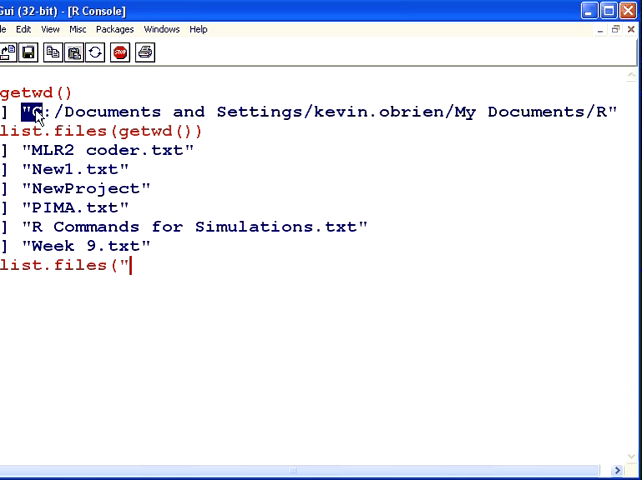
drag(40, 112, 610, 112)
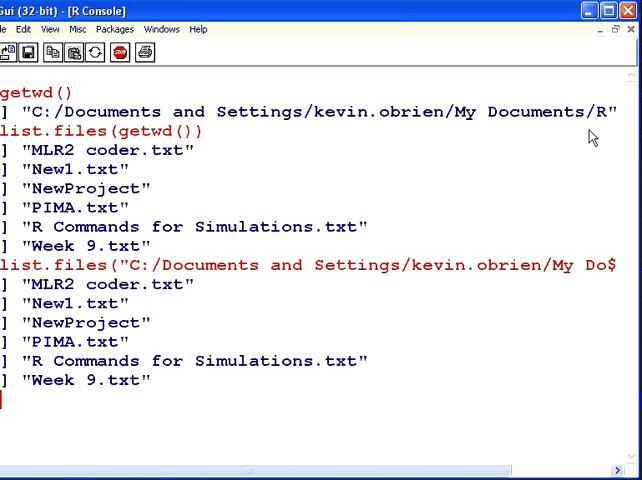
drag(188, 264, 338, 264)
text(list.files()
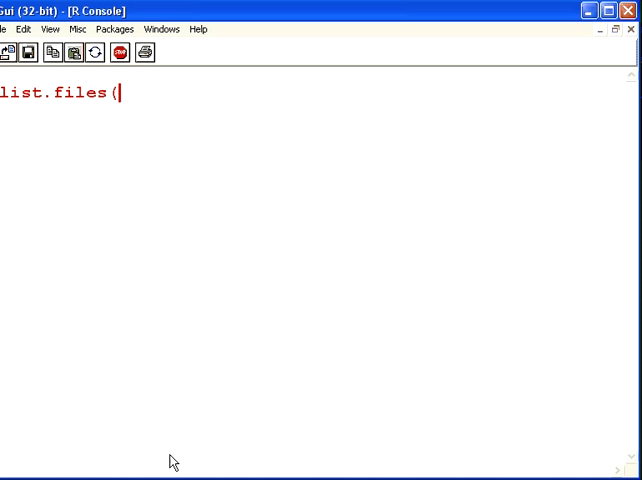
Run list.files("NewProject") to list the subdirectory's three files
text(")
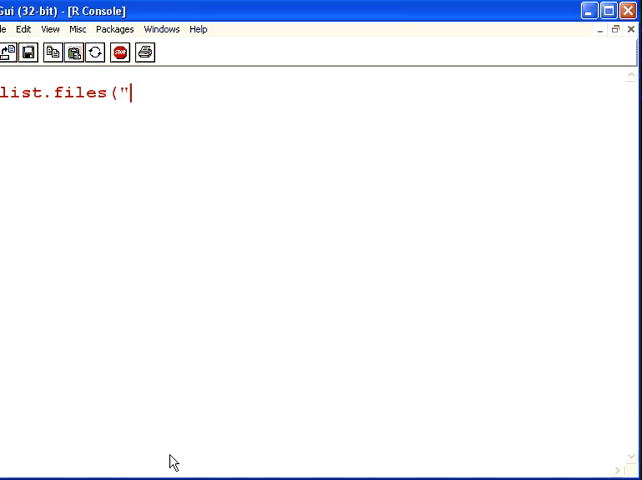
text(NewPr)
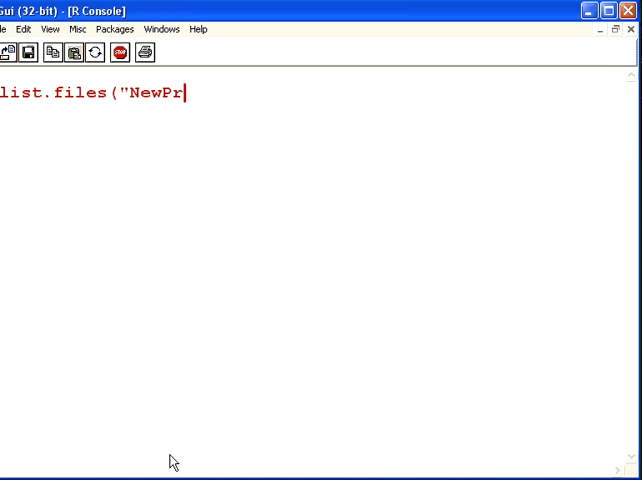
text(oject"))
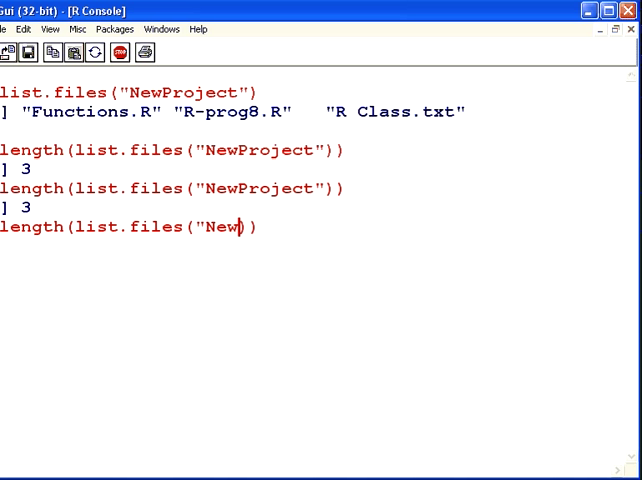
In the recalled length call, replace "NewProject" with getwd to count the working directory's files
key(BackSpace)
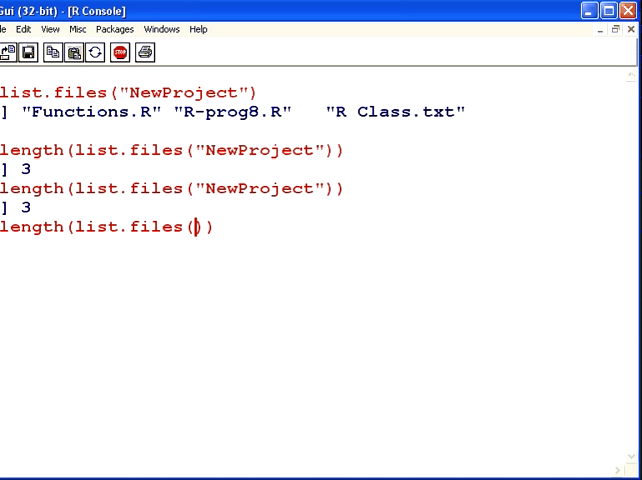
text(getwd)
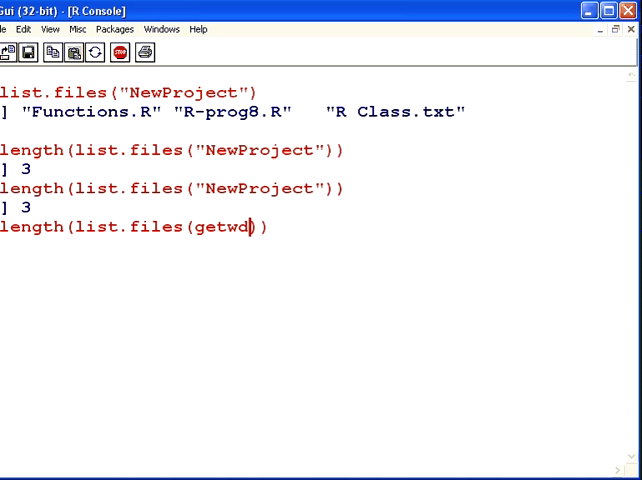